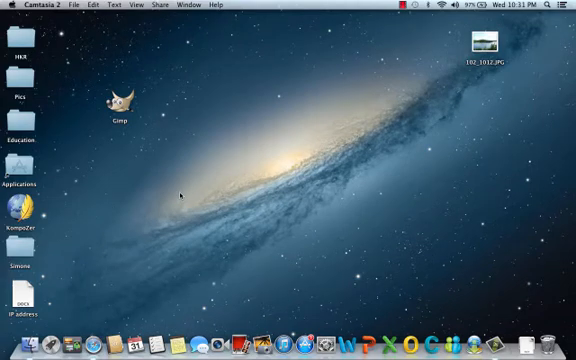
mouse_move(94, 96)
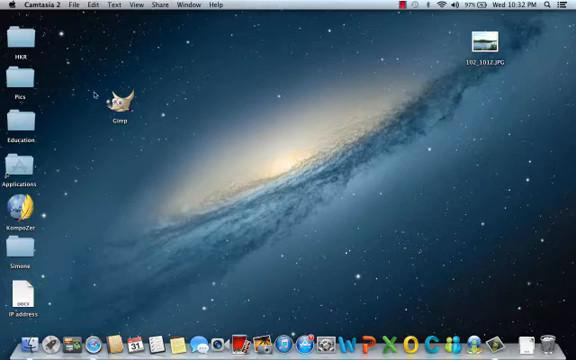
mouse_move(129, 146)
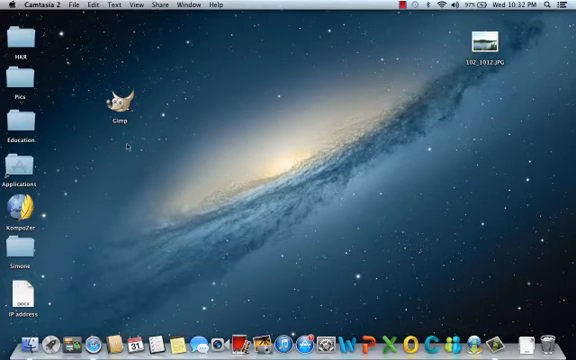
mouse_move(122, 95)
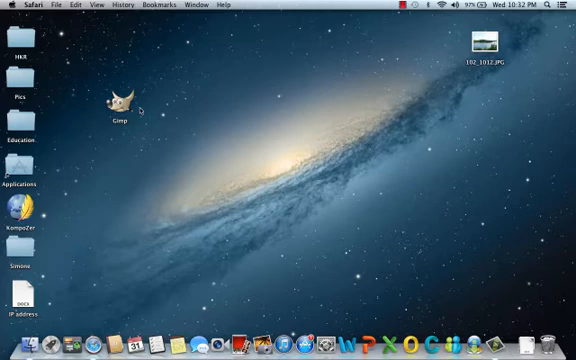
mouse_move(175, 114)
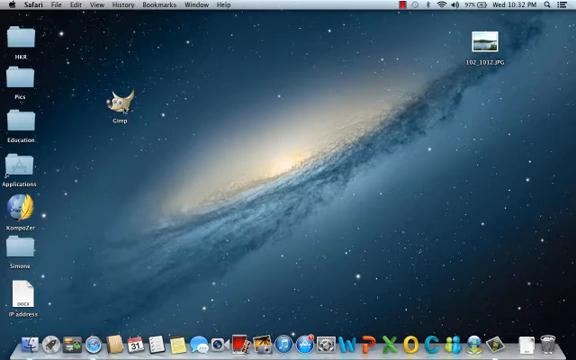
Launch GIMP from the desktop icon to an empty workspace.
double_click(124, 100)
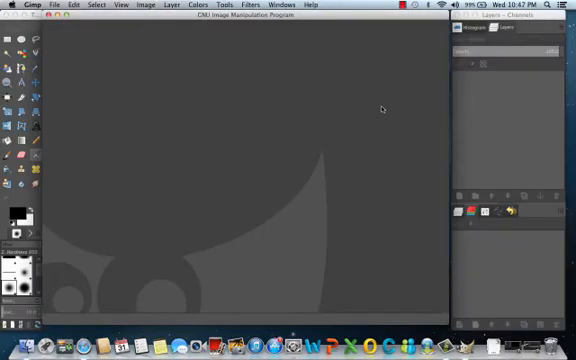
mouse_move(257, 101)
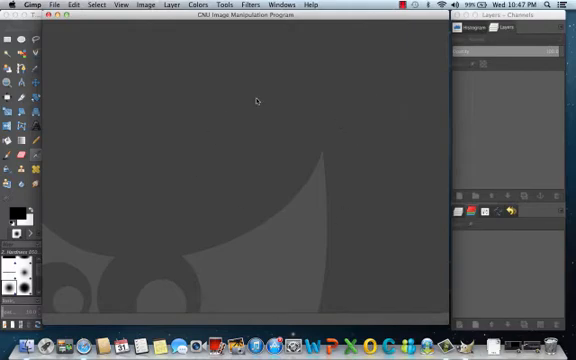
mouse_move(518, 153)
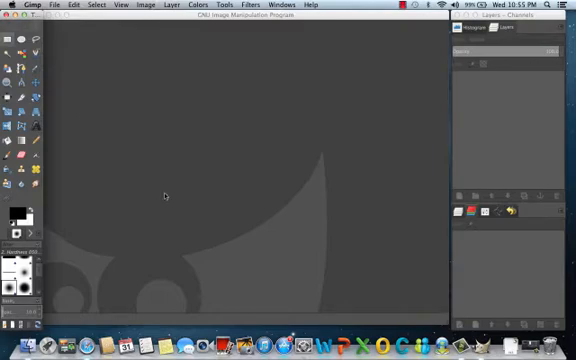
Open the lake photo 102_1012.JPG from the Desktop folder via File > Open.
click(55, 5)
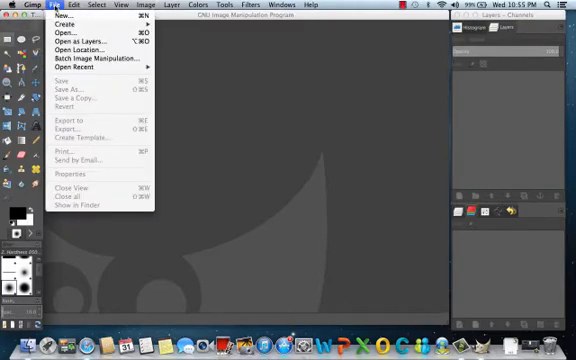
click(73, 32)
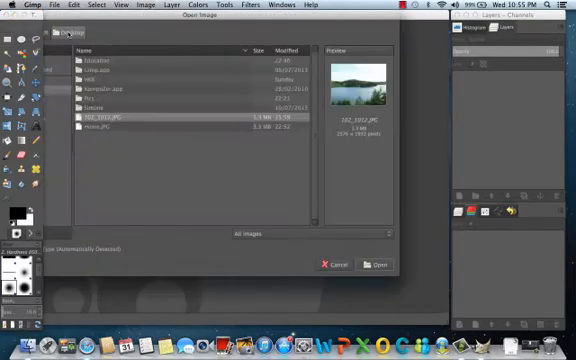
click(30, 62)
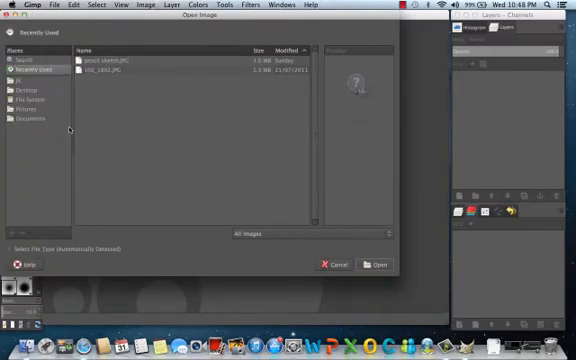
mouse_move(65, 117)
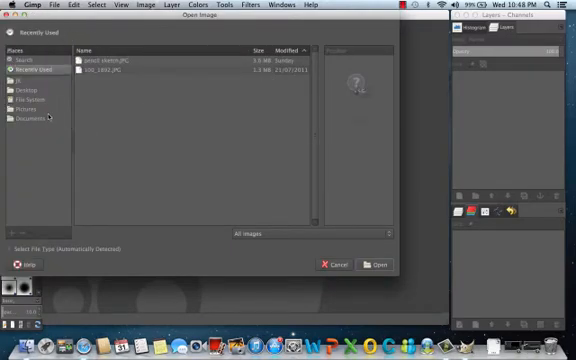
click(23, 90)
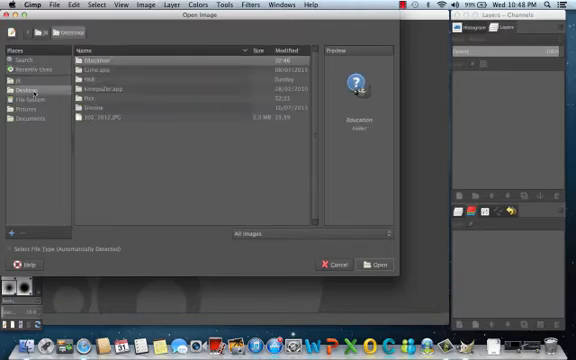
click(110, 118)
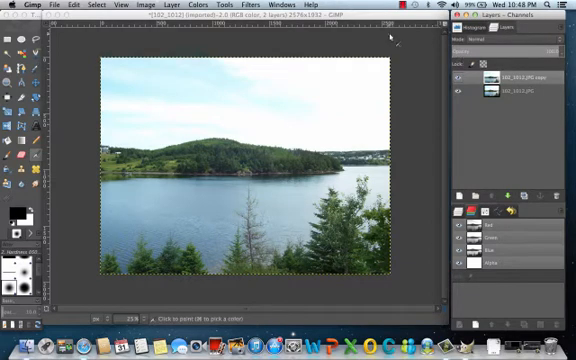
Colorize the copied layer with Saturation 0 so the lake scene turns grayscale.
click(206, 5)
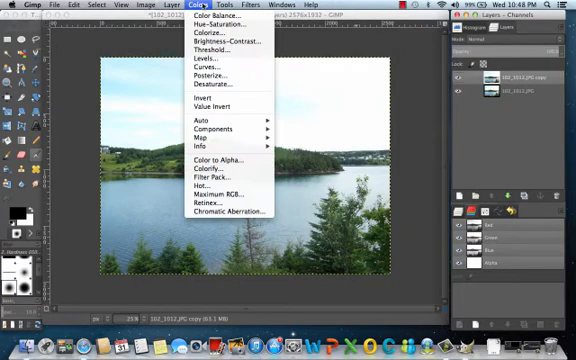
click(212, 158)
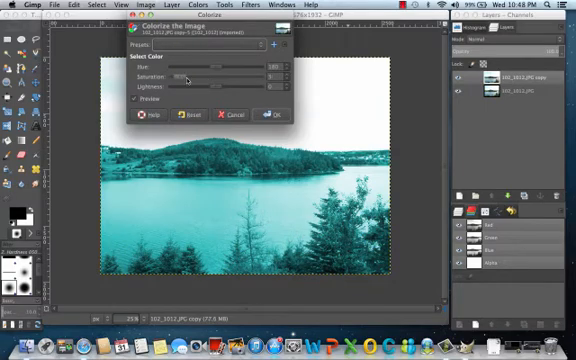
click(231, 115)
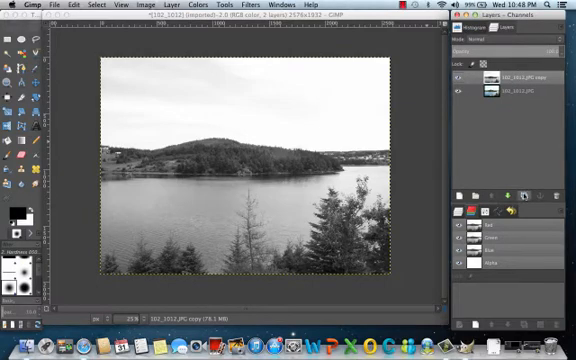
Duplicate the grayscale layer to get 102_1012.JPG copy #1 on top and select it.
click(521, 197)
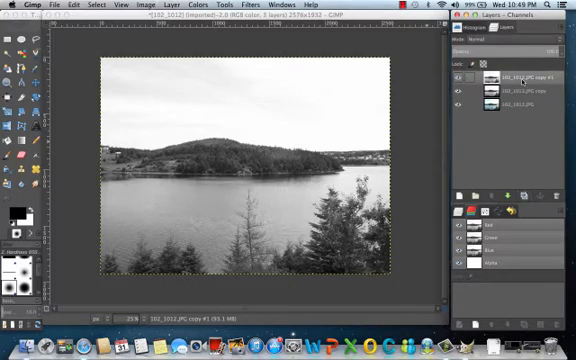
click(248, 7)
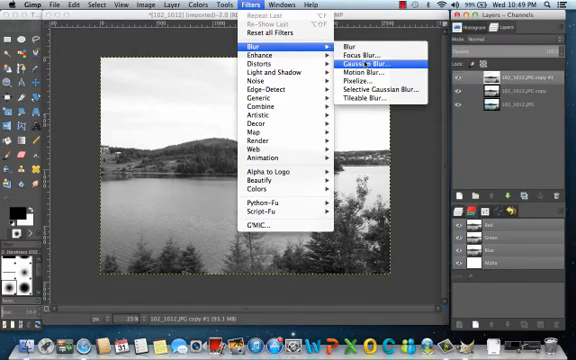
Apply a Gaussian Blur with the default radius to the top duplicate layer.
click(369, 63)
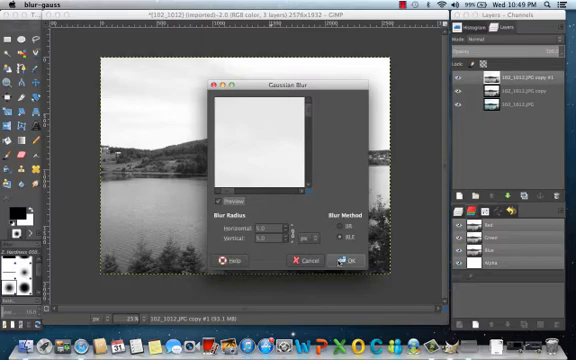
click(349, 259)
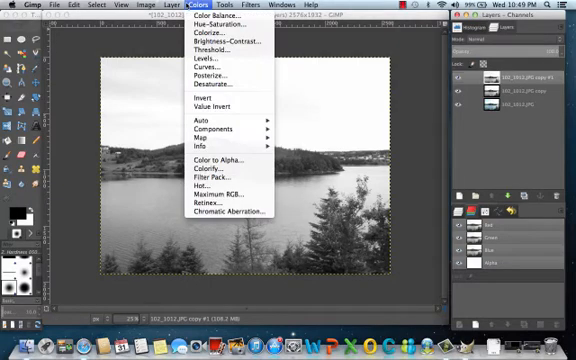
mouse_move(210, 100)
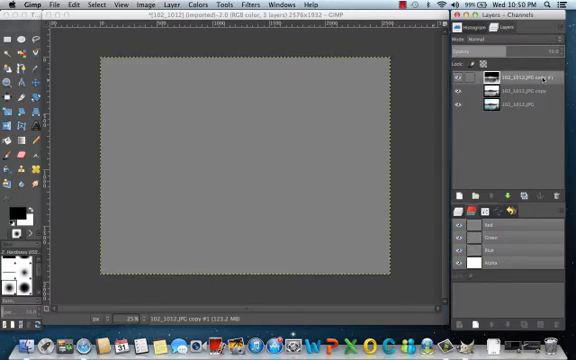
Merge the inverted copy down, then merge the Dodge-mode sketch layer down as well.
right_click(512, 80)
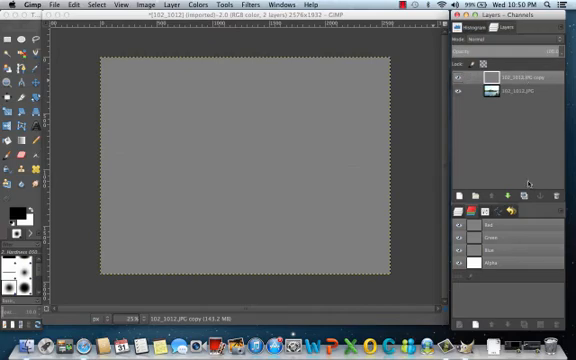
mouse_move(520, 193)
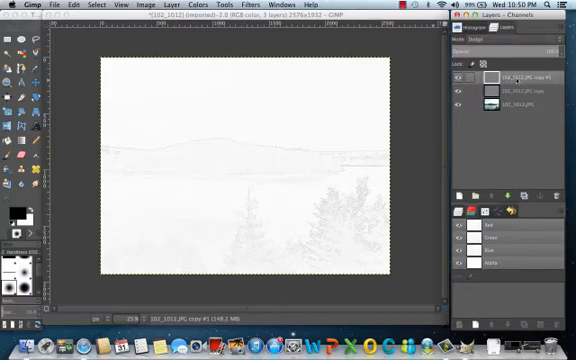
right_click(510, 78)
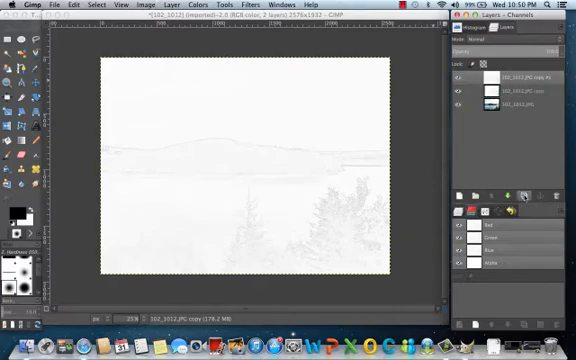
Duplicate the sketch layer, set it to Multiply mode and merge it down for darker lines.
click(510, 78)
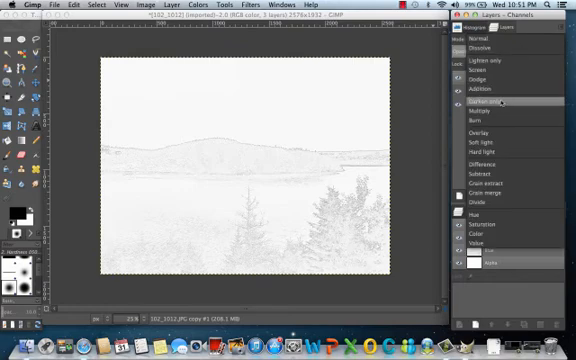
click(483, 110)
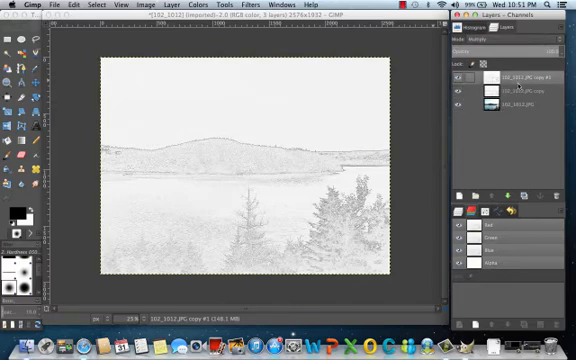
right_click(515, 80)
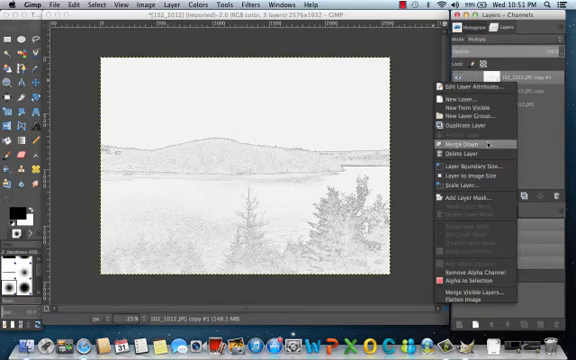
click(461, 142)
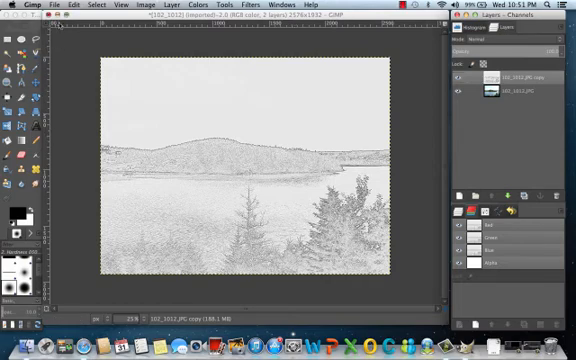
Export the sketch to the Desktop as Home.JPG at JPEG quality 100.
click(63, 5)
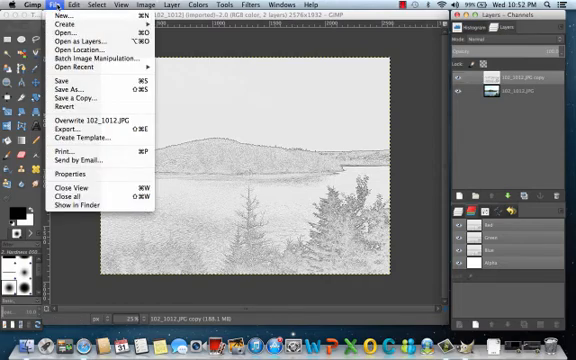
mouse_move(80, 131)
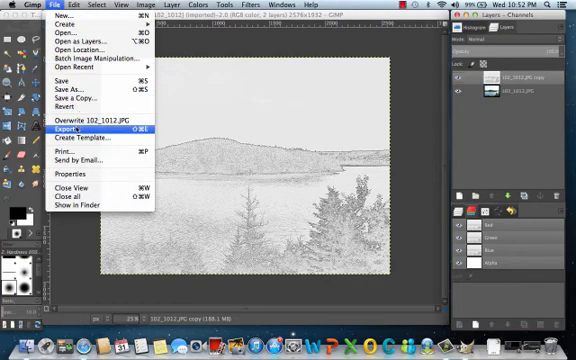
click(84, 128)
text(Home.JPG)
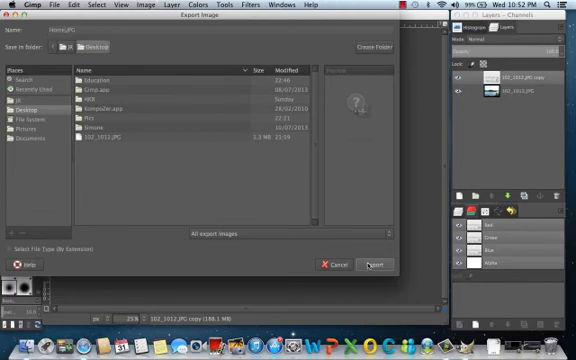
click(378, 264)
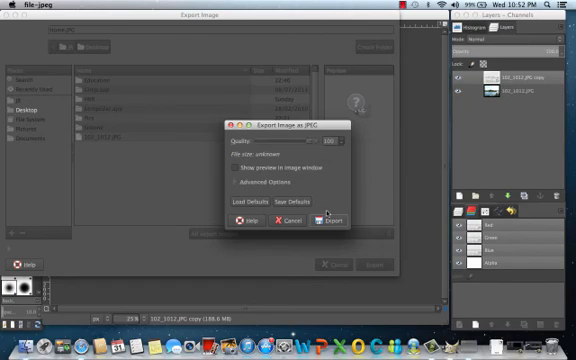
click(327, 221)
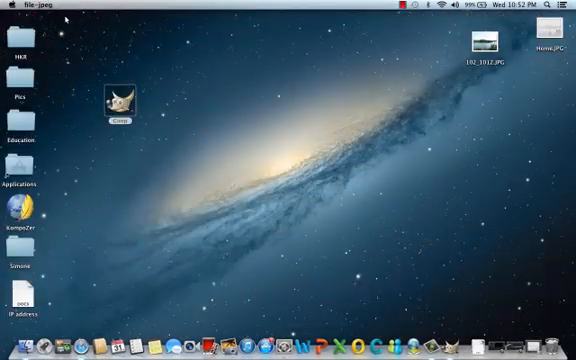
drag(543, 35, 401, 135)
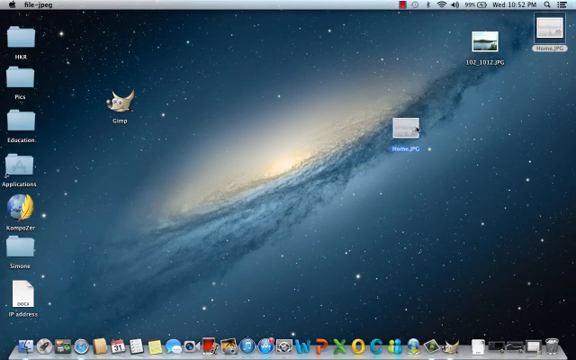